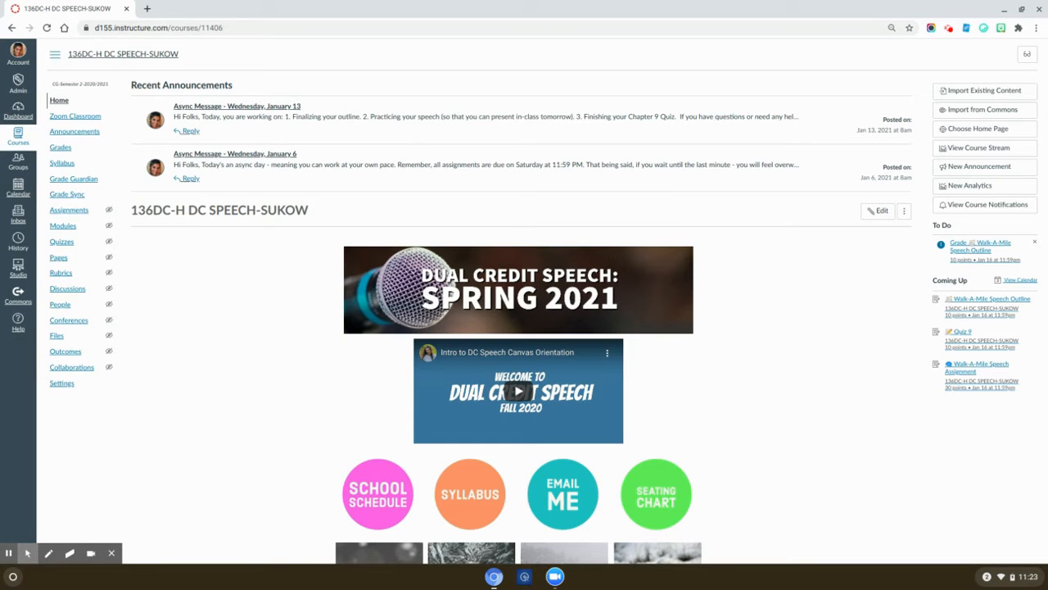
{"action": "mouse_move", "coordinate": [151, 135]}
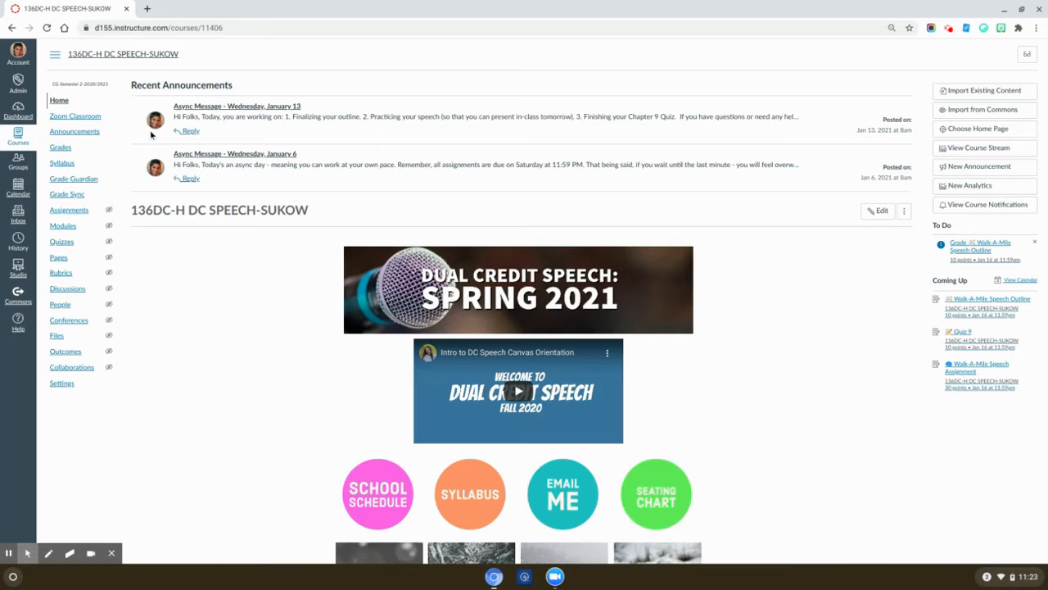
- Go to the course's Modules list from the navigation menu
{"action": "left_click", "coordinate": [63, 226]}
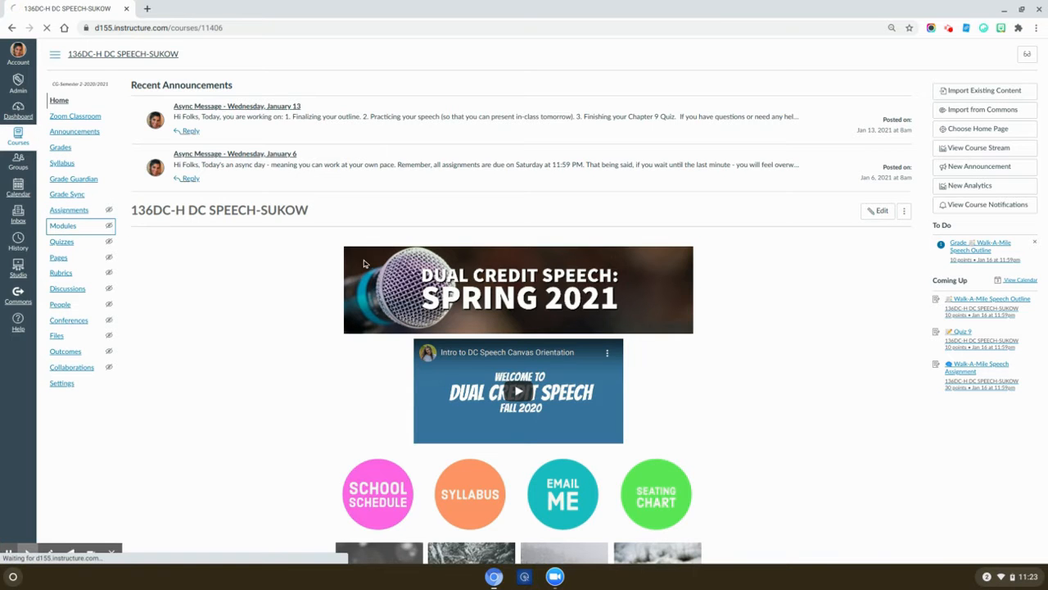
- Open the Chapter 4 Reading page under the Week 3 module
{"action": "left_click", "coordinate": [62, 227]}
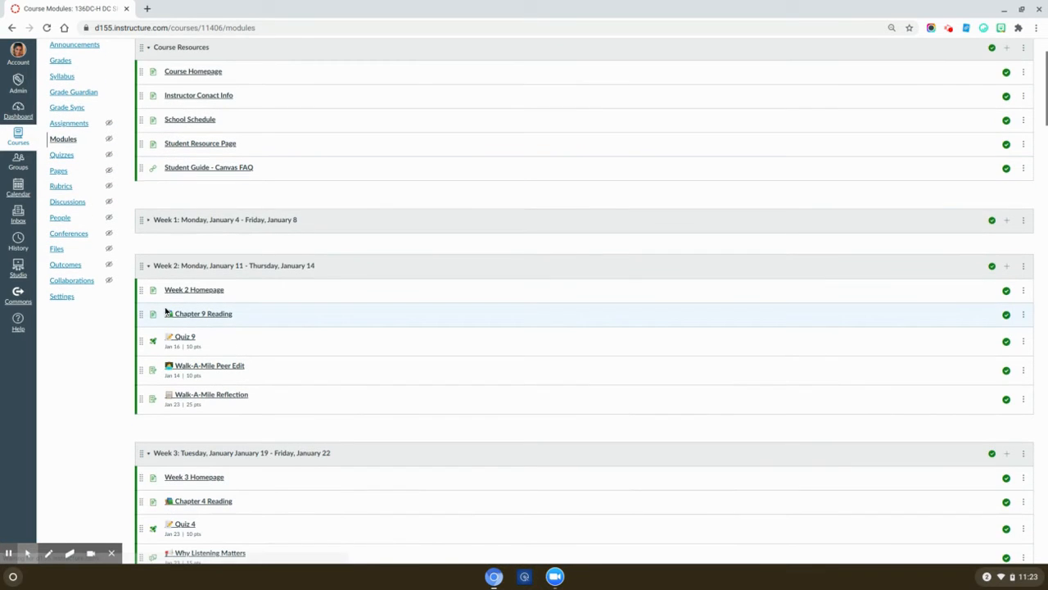
{"action": "scroll", "scroll_direction": "down", "scroll_amount": 3}
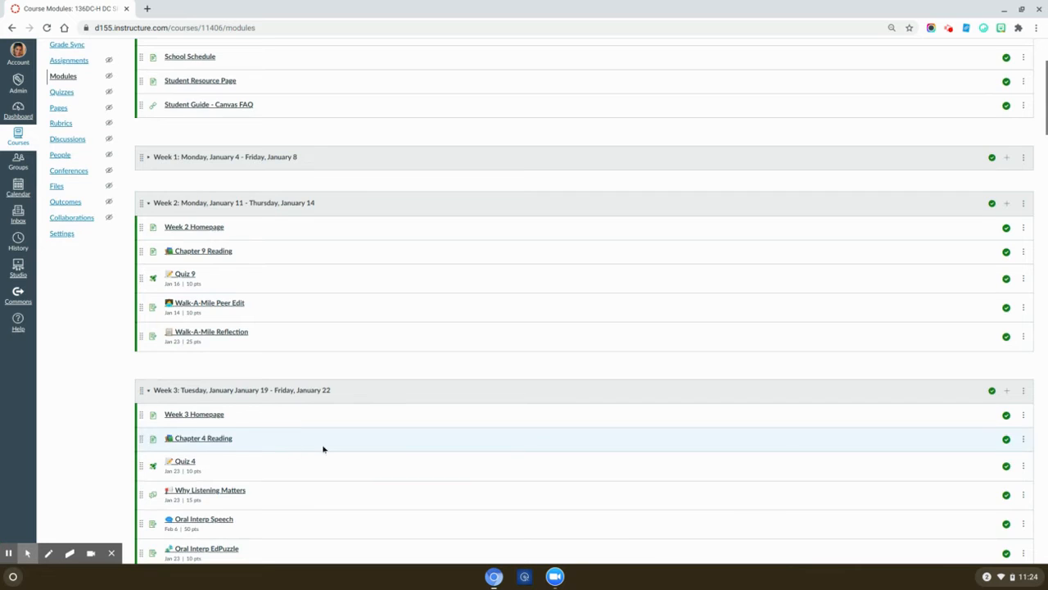
{"action": "scroll", "scroll_direction": "down", "scroll_amount": 3}
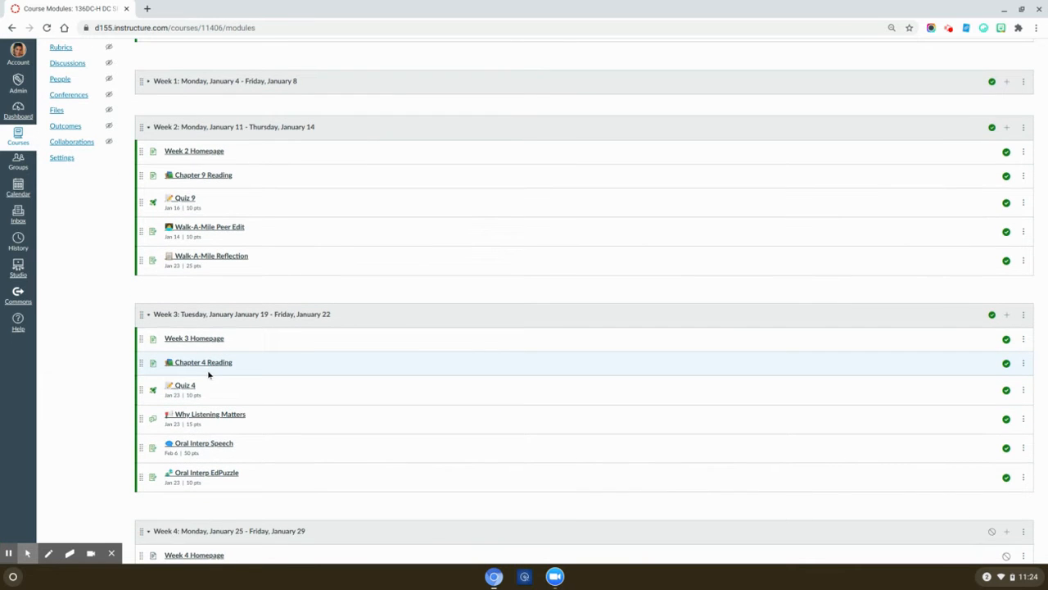
{"action": "left_click", "coordinate": [203, 362]}
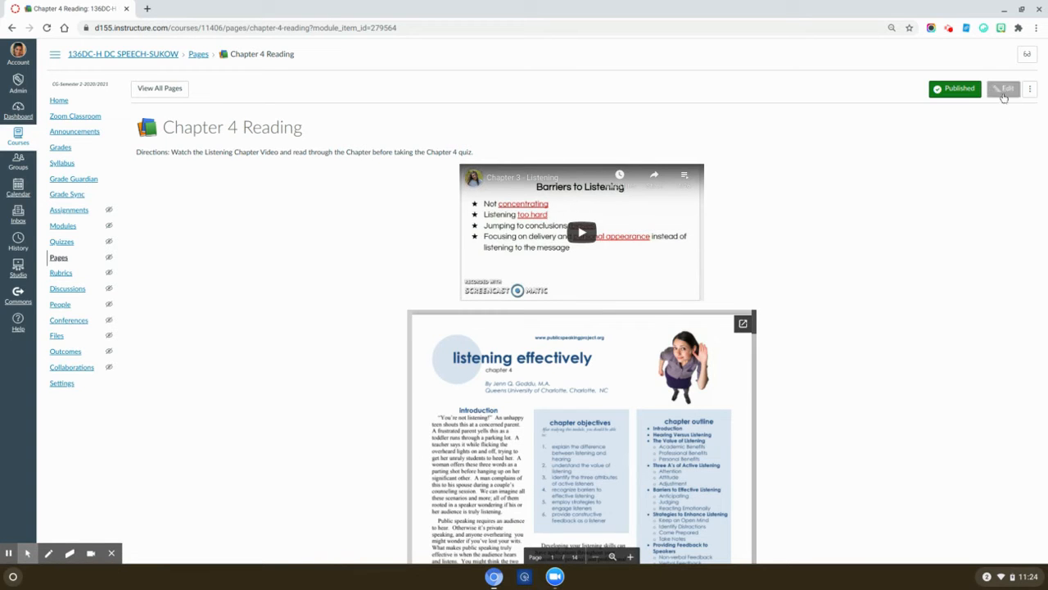
- Edit Chapter 4 Reading, check 'Add to student to-do', and bring up the date calendar
{"action": "left_click", "coordinate": [1006, 88]}
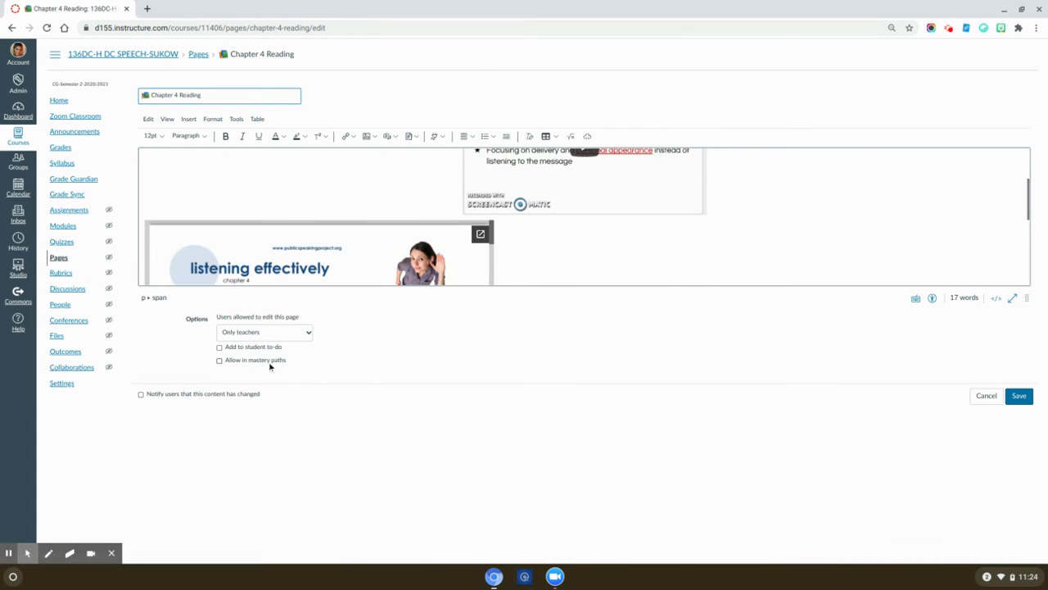
{"action": "left_click", "coordinate": [219, 347]}
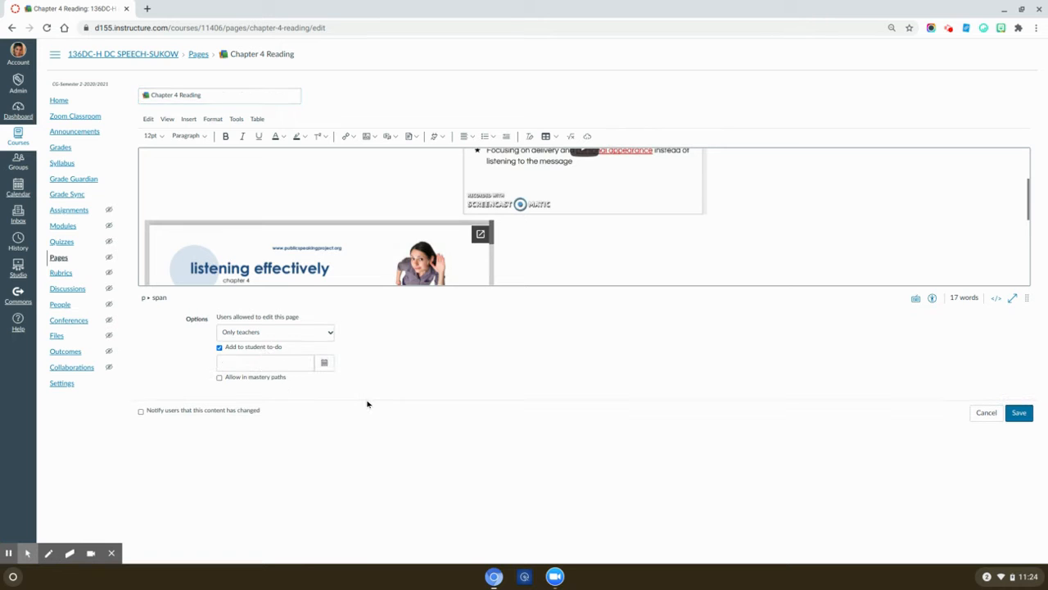
{"action": "left_click", "coordinate": [324, 363]}
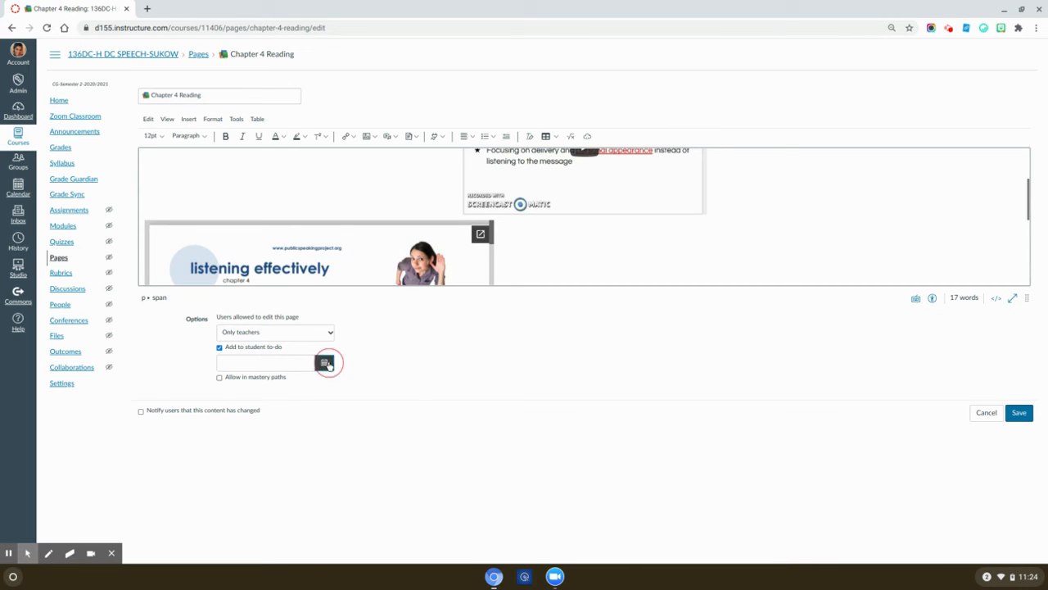
{"action": "left_click", "coordinate": [325, 362]}
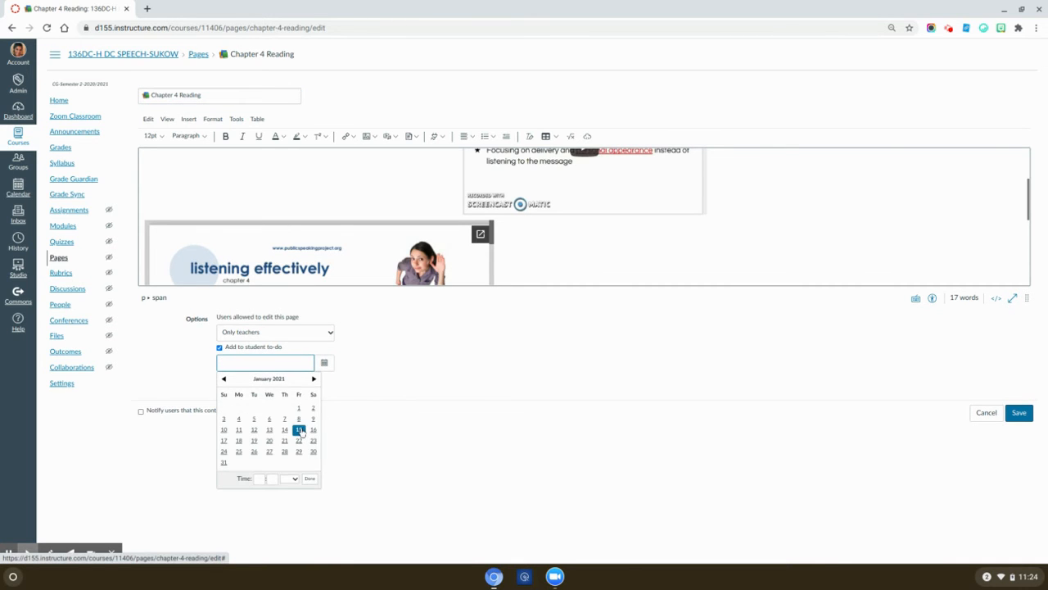
- Set the to-do date to January 20 at 11:59pm and confirm it
{"action": "left_click", "coordinate": [298, 430]}
{"action": "type", "text": "Jan 20 11:59pm"}
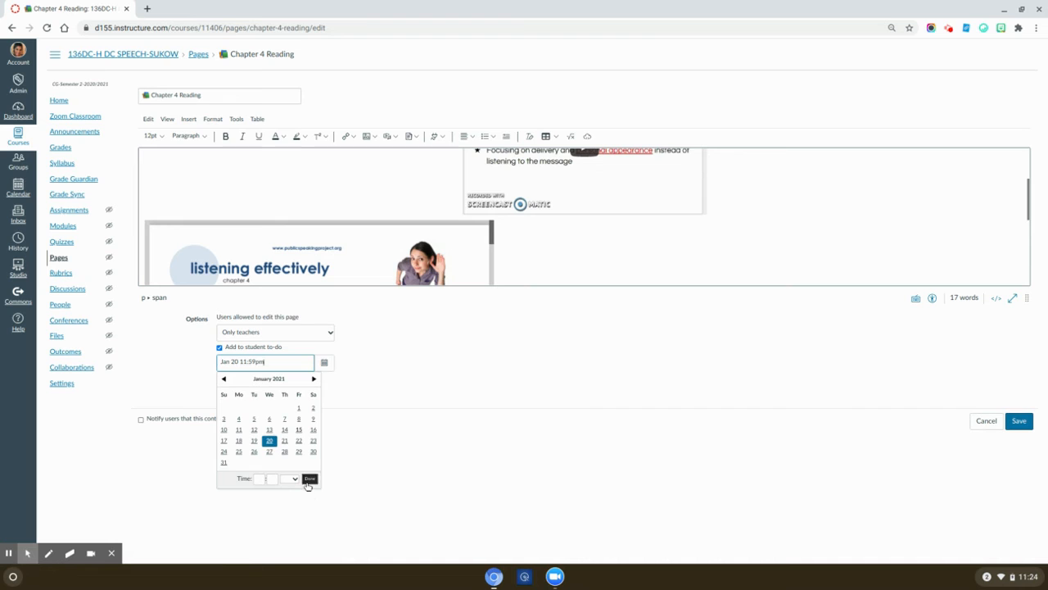
{"action": "left_click", "coordinate": [310, 478]}
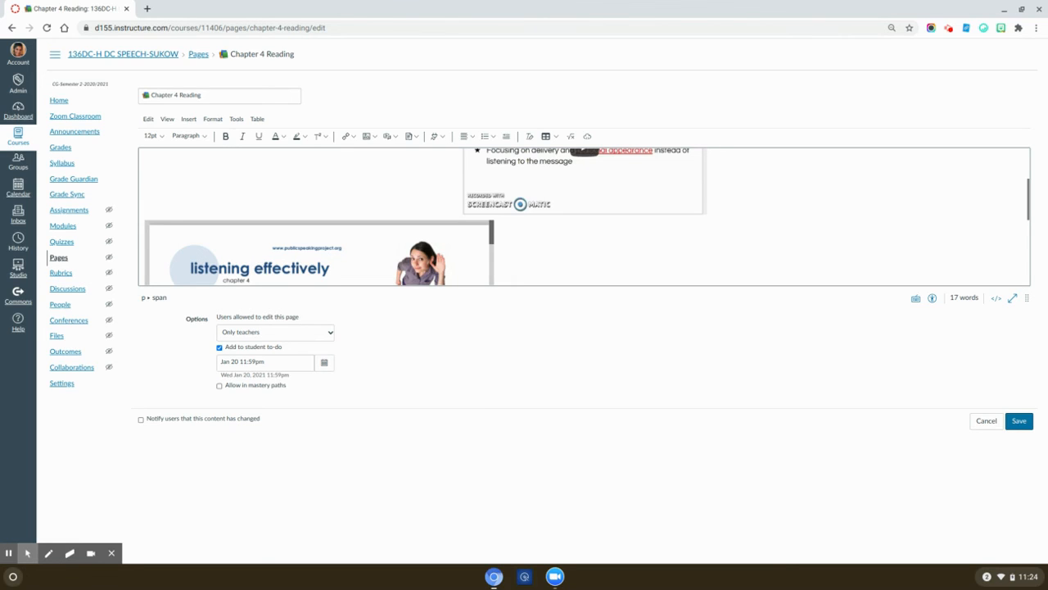
{"action": "mouse_move", "coordinate": [426, 335]}
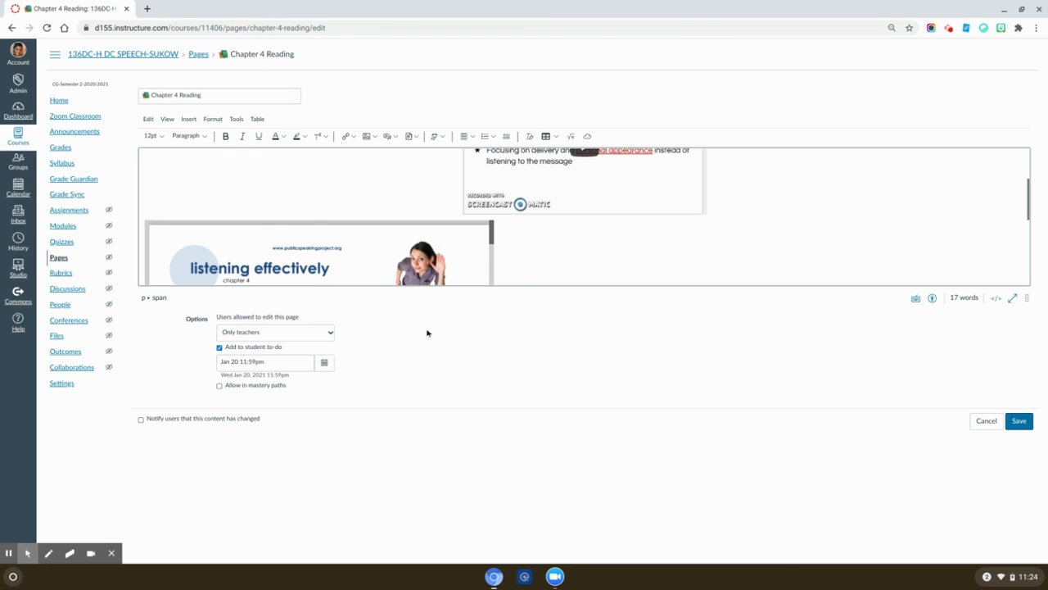
{"action": "mouse_move", "coordinate": [393, 400]}
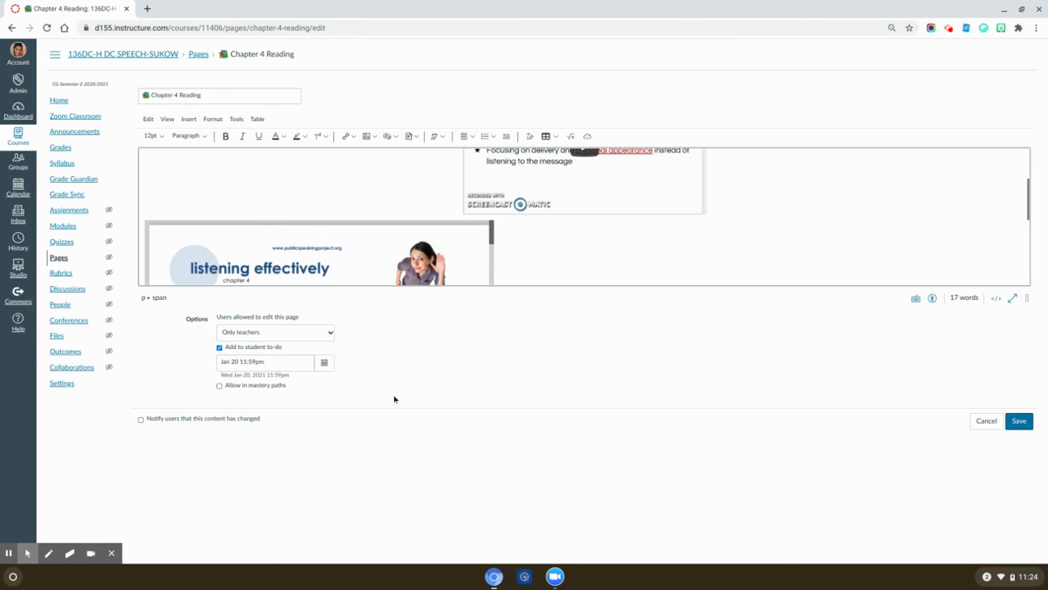
{"action": "mouse_move", "coordinate": [288, 390]}
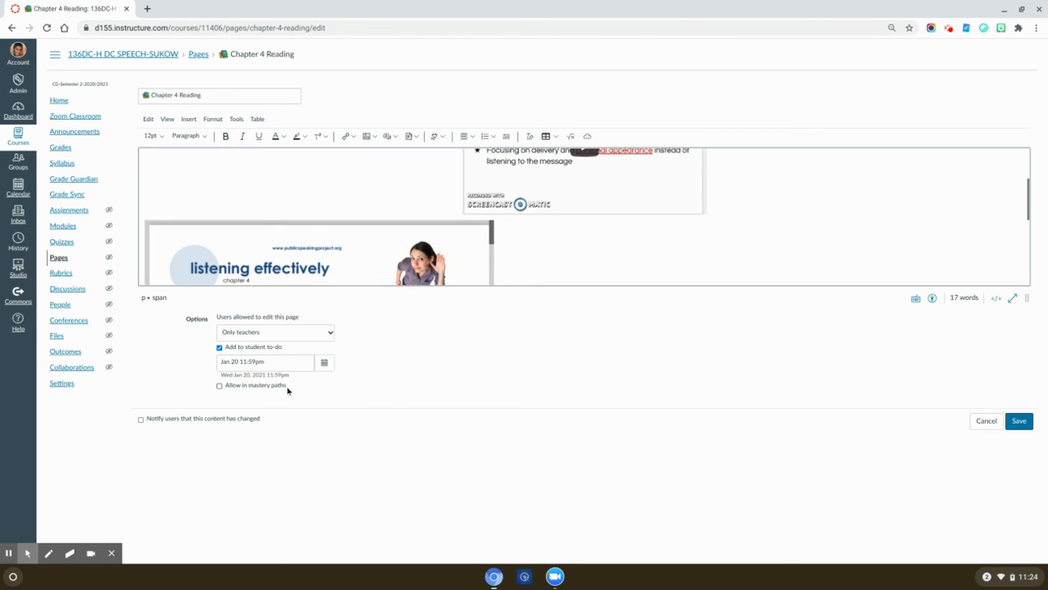